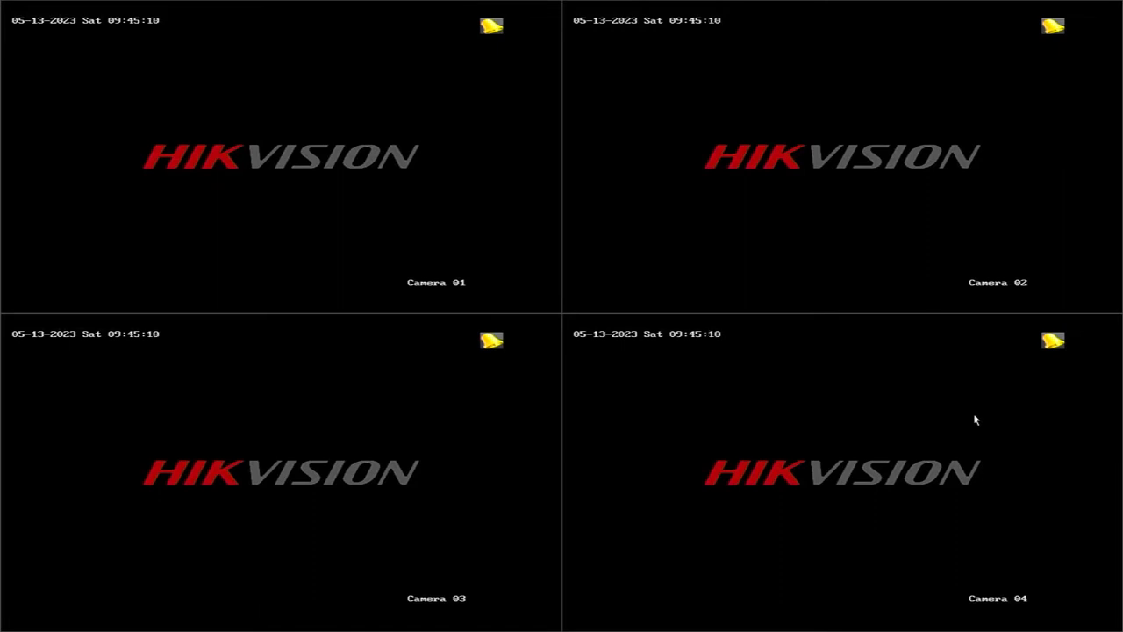
{"action": "mouse_move", "coordinate": [577, 244]}
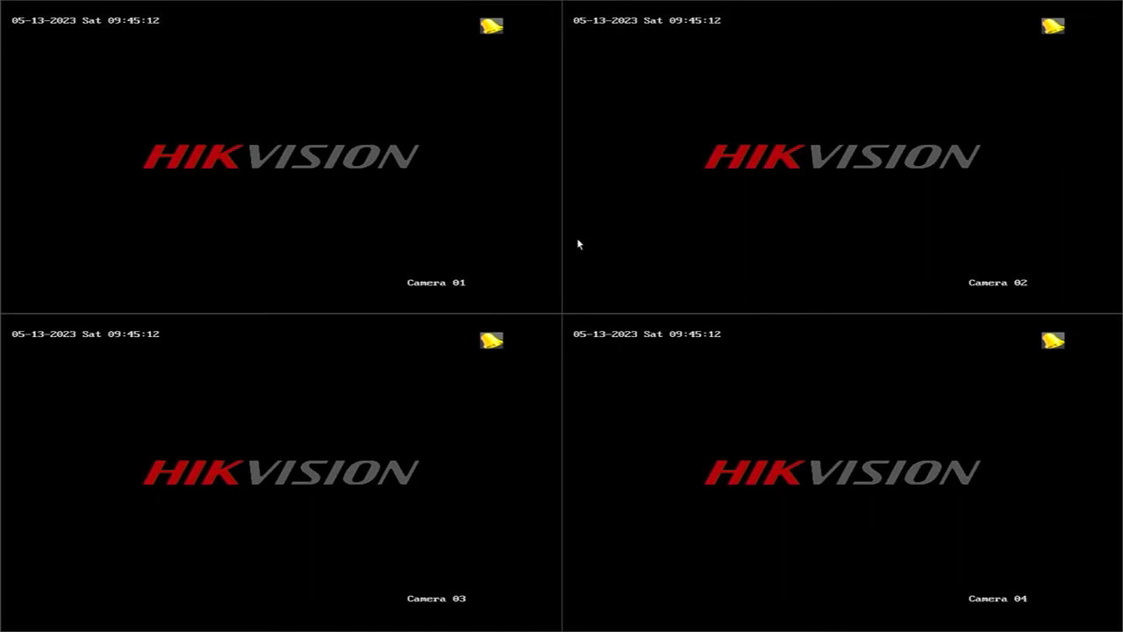
- Bring up the shortcut menu over the four-camera live view
{"action": "right_click", "coordinate": [578, 244]}
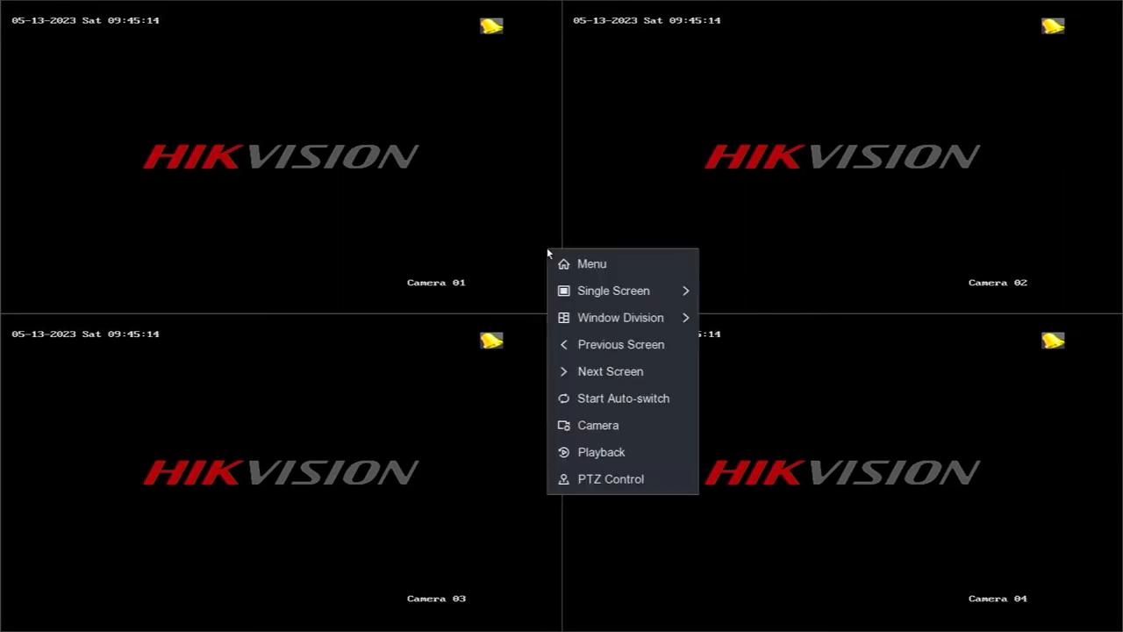
{"action": "mouse_move", "coordinate": [633, 230]}
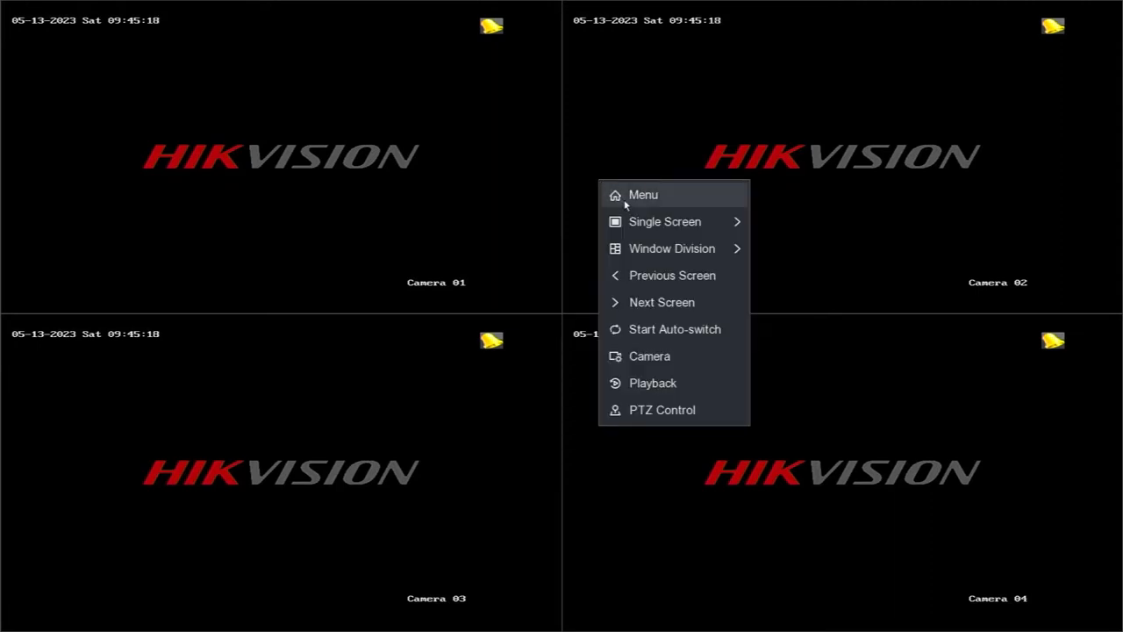
- Enter the main menu and unlock it with the admin pattern
{"action": "left_click", "coordinate": [643, 195]}
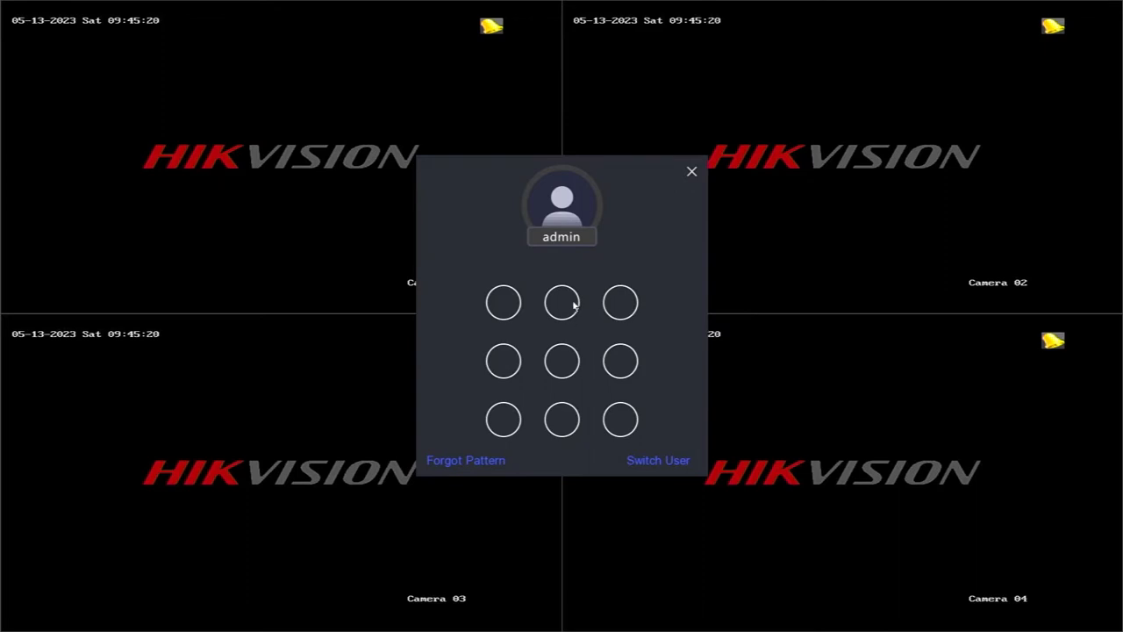
{"action": "left_click_drag", "start_coordinate": [562, 302], "coordinate": [561, 360]}
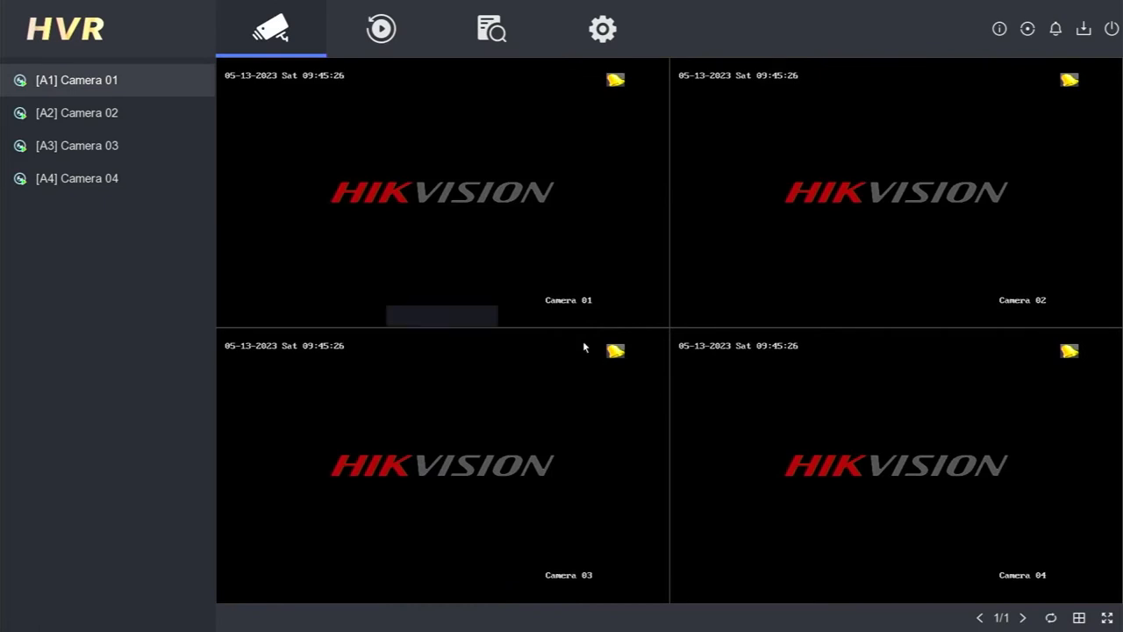
{"action": "mouse_move", "coordinate": [602, 29]}
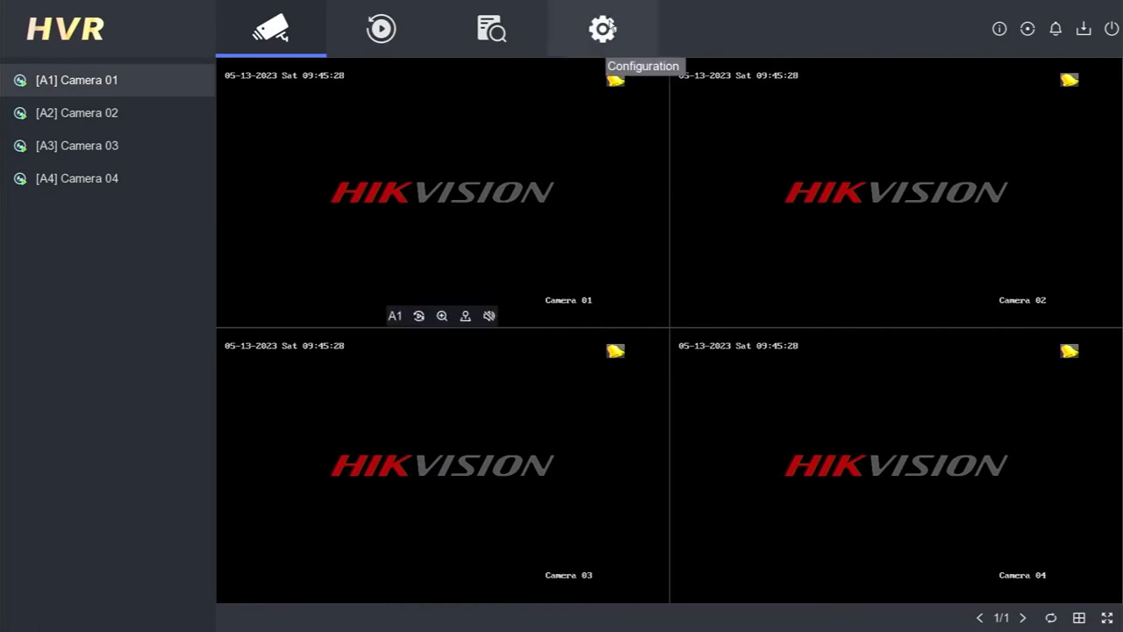
- Go to Configuration, Network, Platform Access to view Hik-Connect settings
{"action": "left_click", "coordinate": [603, 29]}
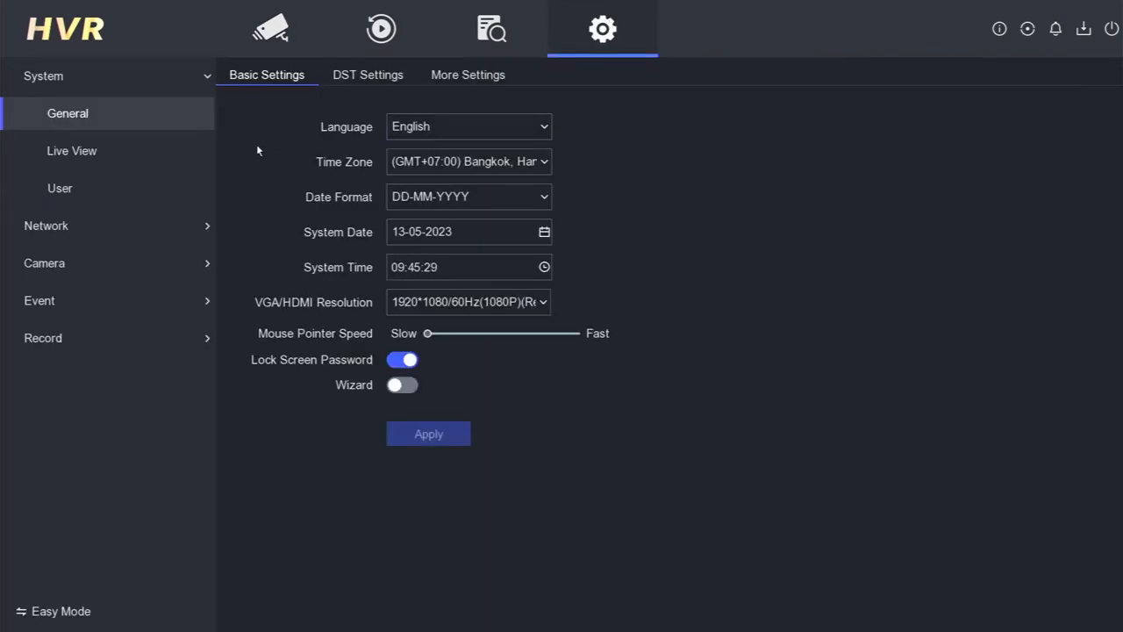
{"action": "mouse_move", "coordinate": [151, 235]}
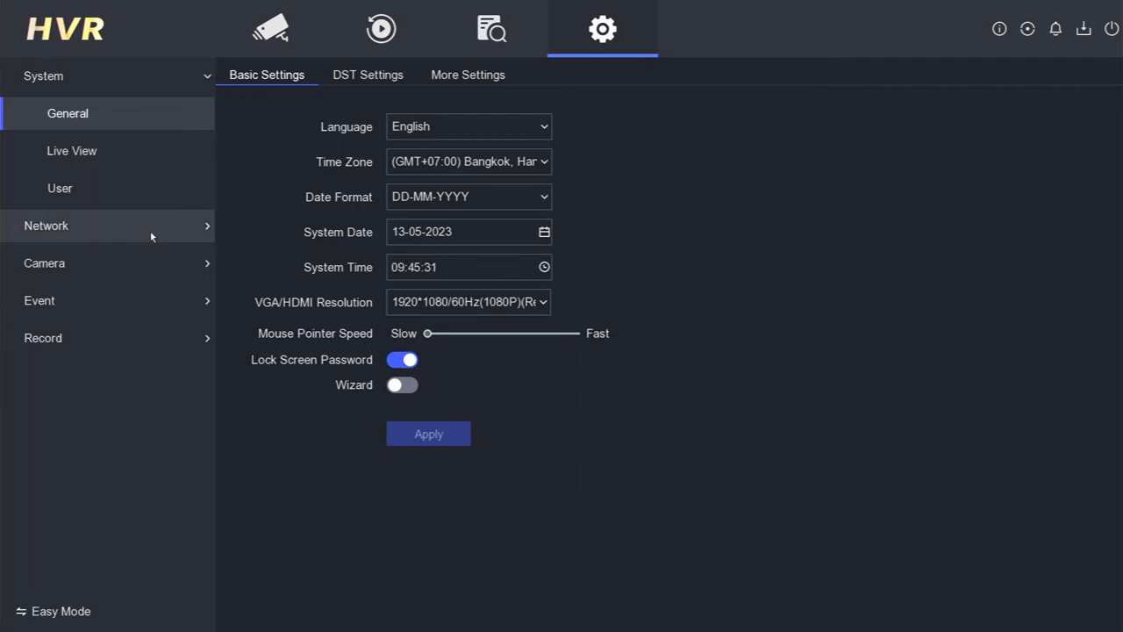
{"action": "left_click", "coordinate": [45, 225]}
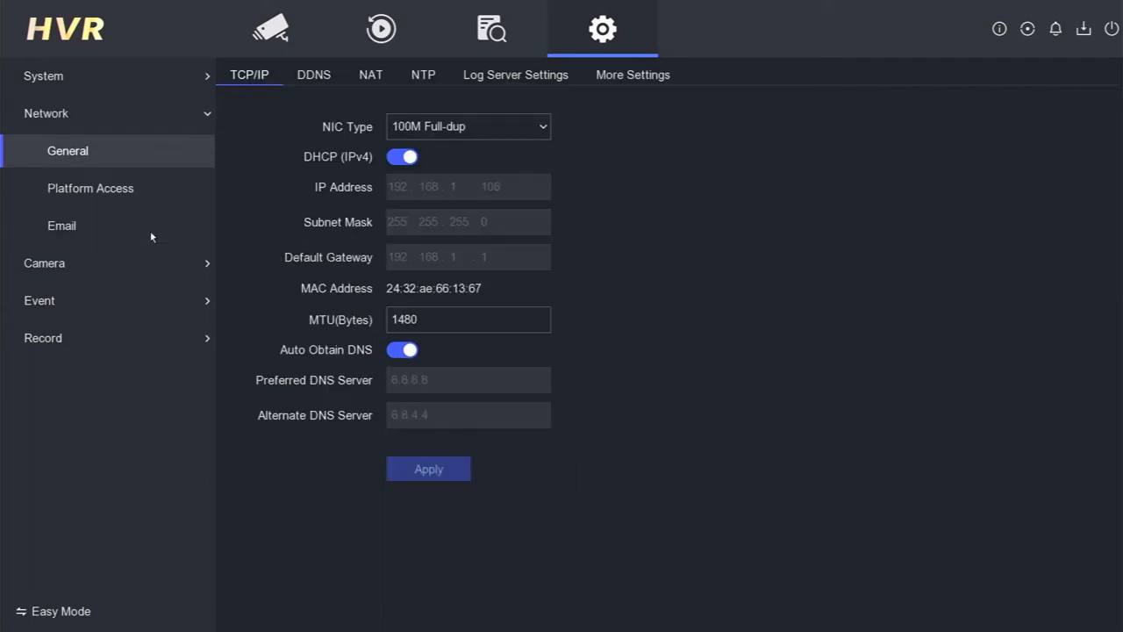
{"action": "left_click", "coordinate": [90, 188]}
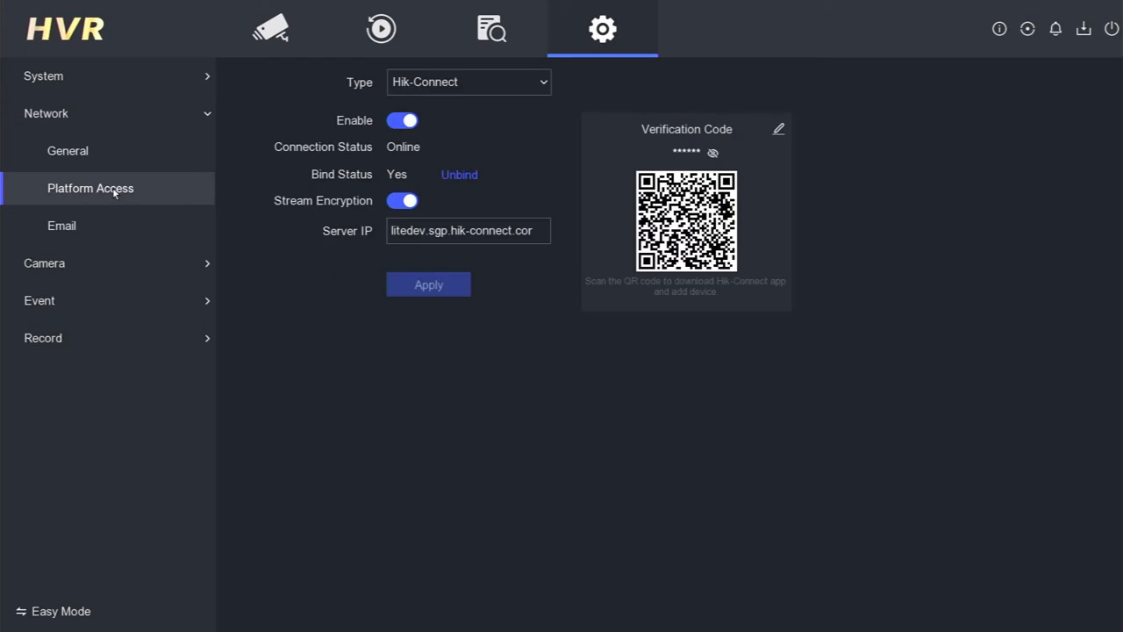
{"action": "mouse_move", "coordinate": [143, 190]}
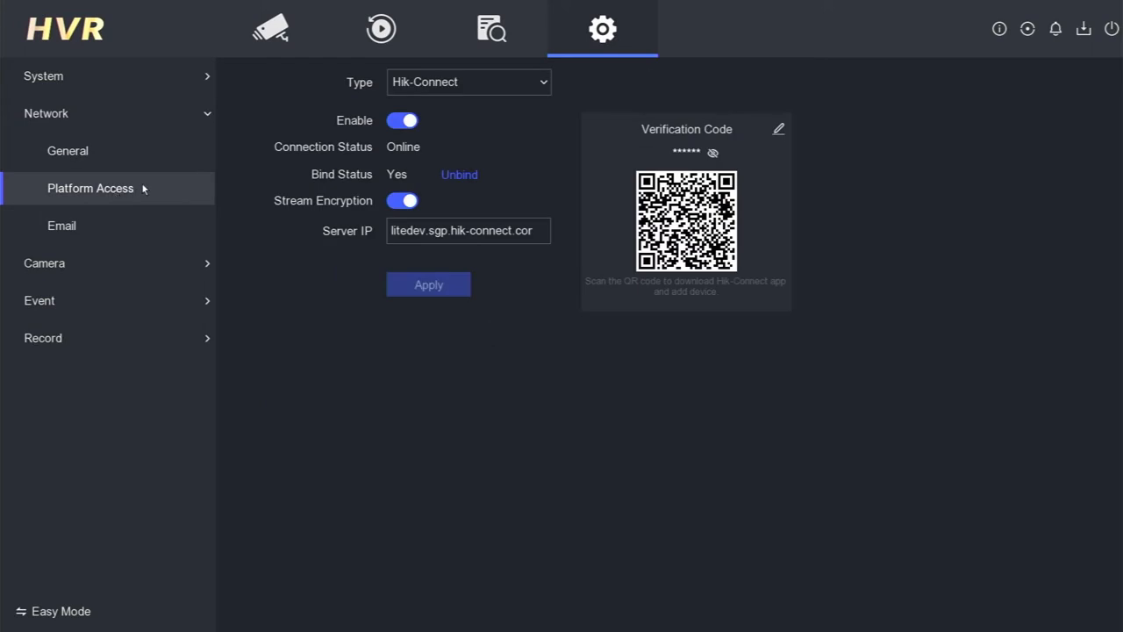
{"action": "mouse_move", "coordinate": [690, 155]}
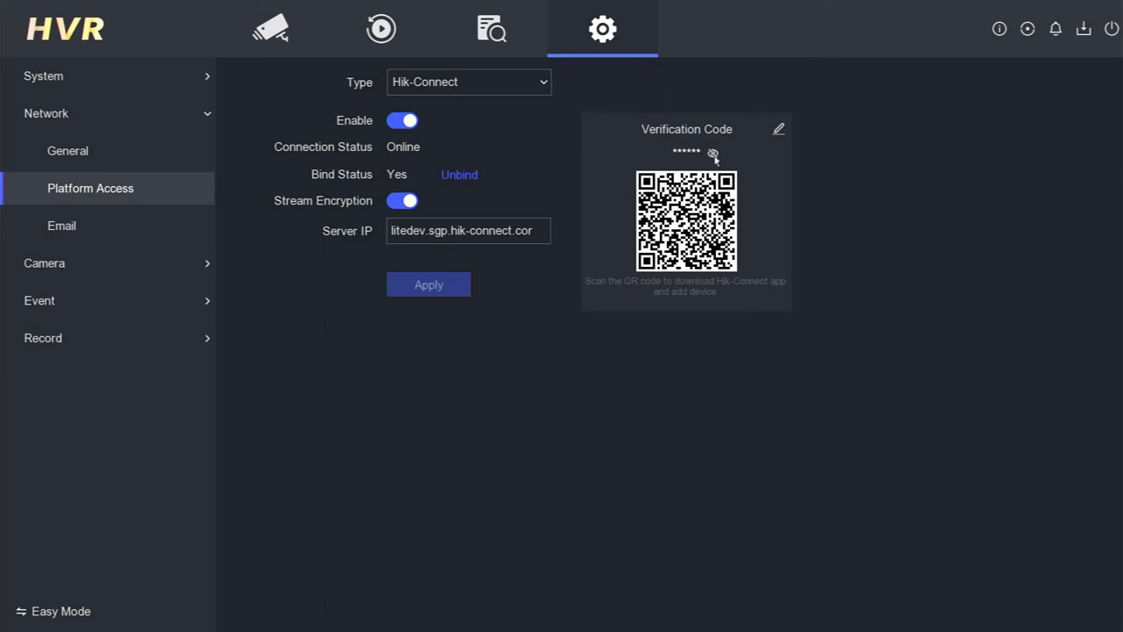
{"action": "left_click", "coordinate": [713, 154]}
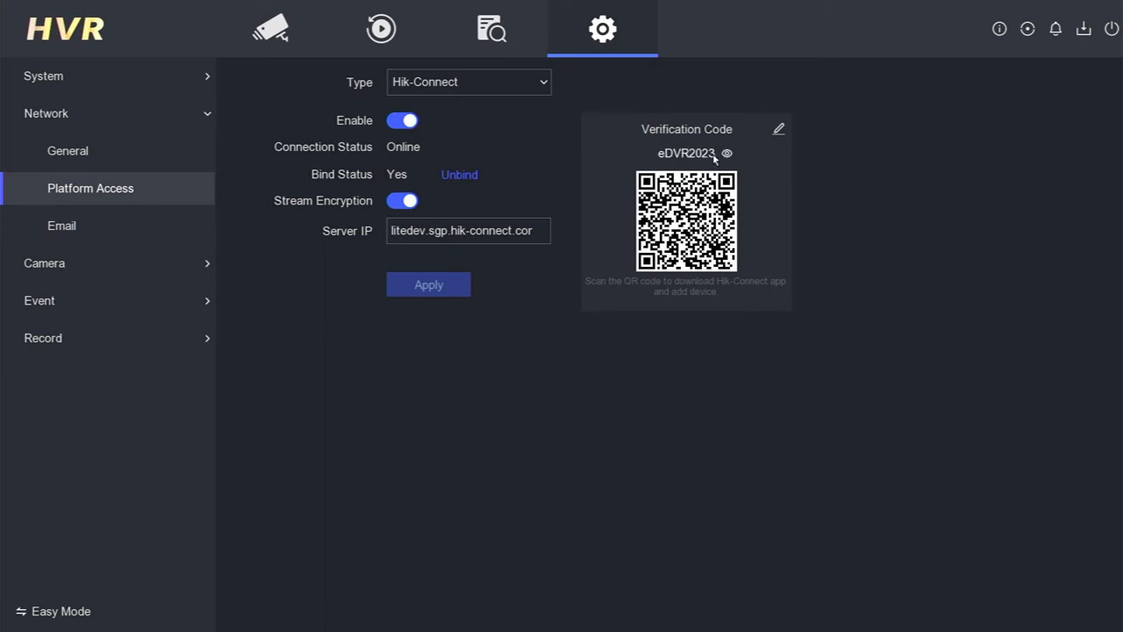
{"action": "mouse_move", "coordinate": [710, 160]}
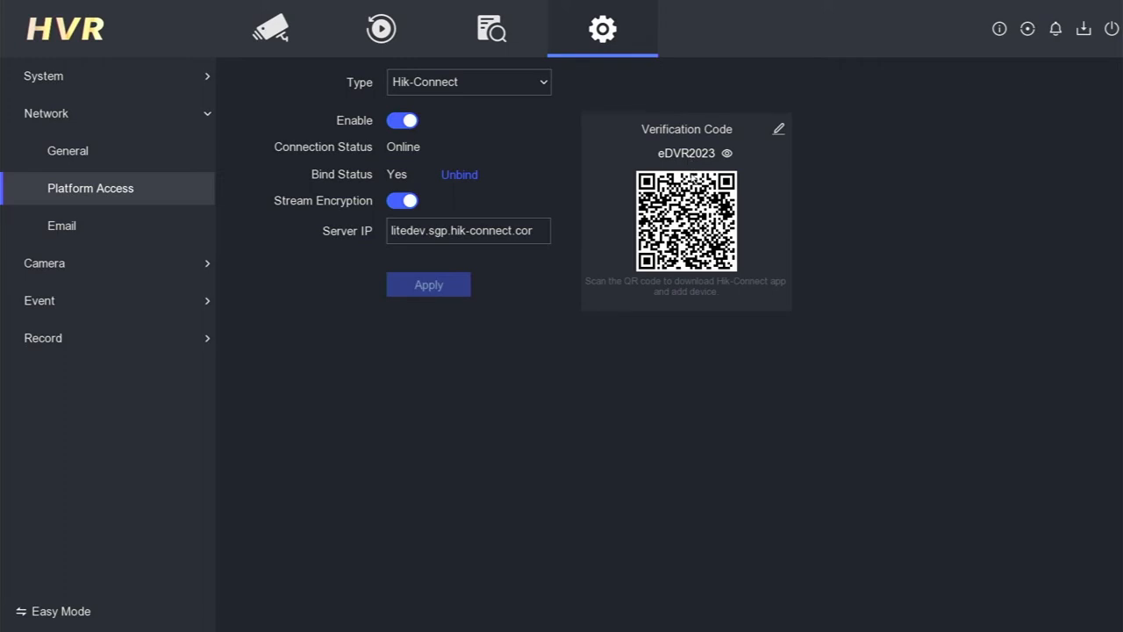
{"action": "mouse_move", "coordinate": [699, 169]}
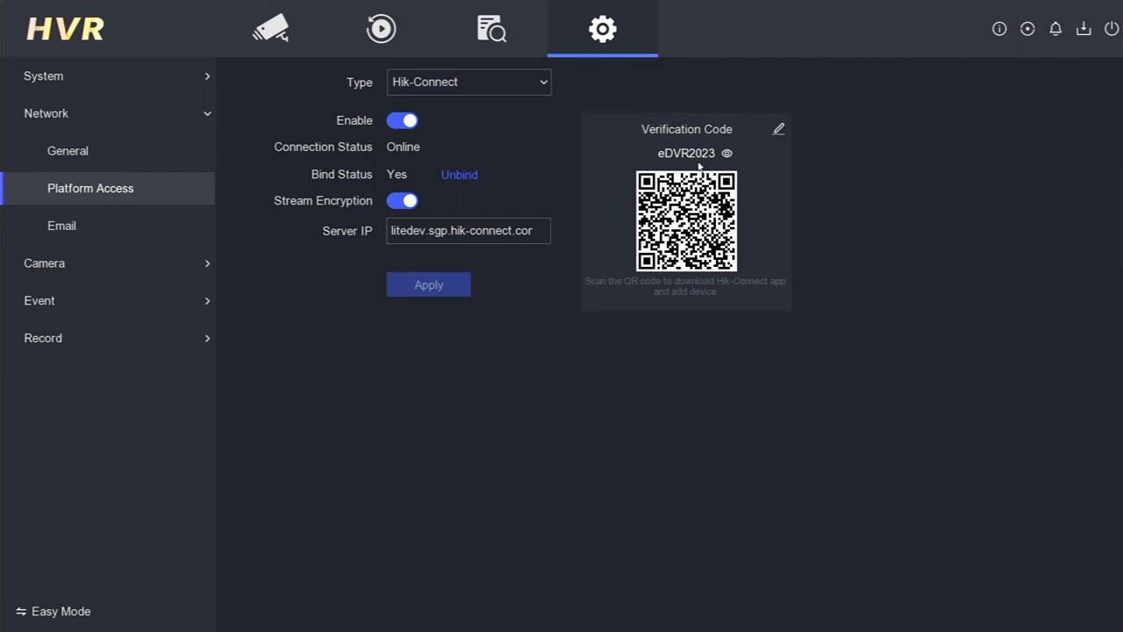
{"action": "mouse_move", "coordinate": [744, 199]}
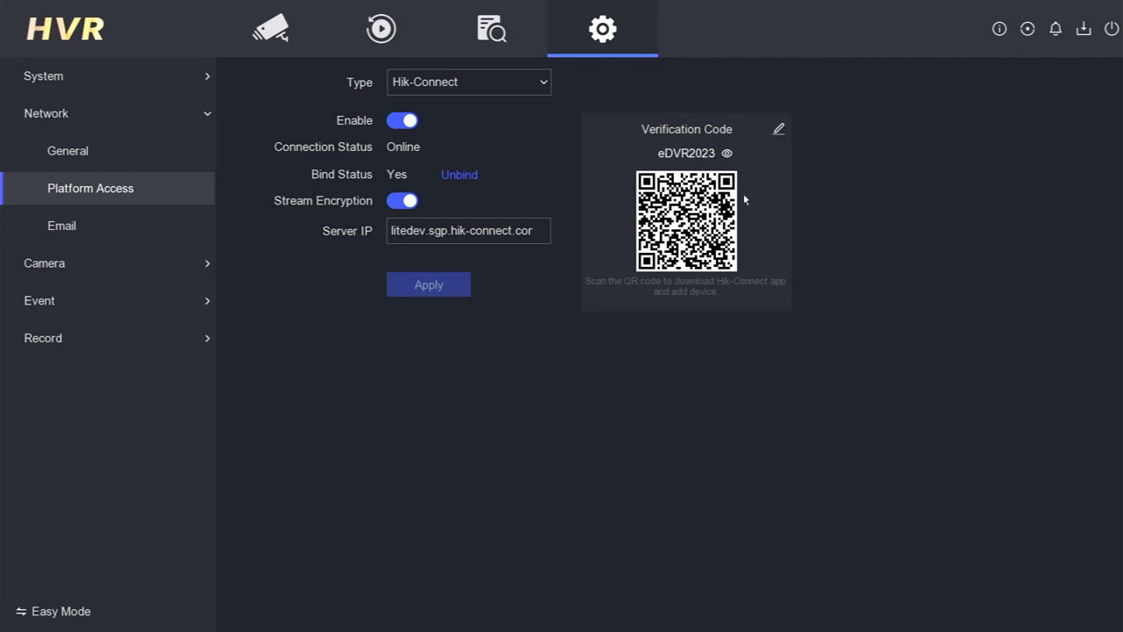
{"action": "mouse_move", "coordinate": [753, 202]}
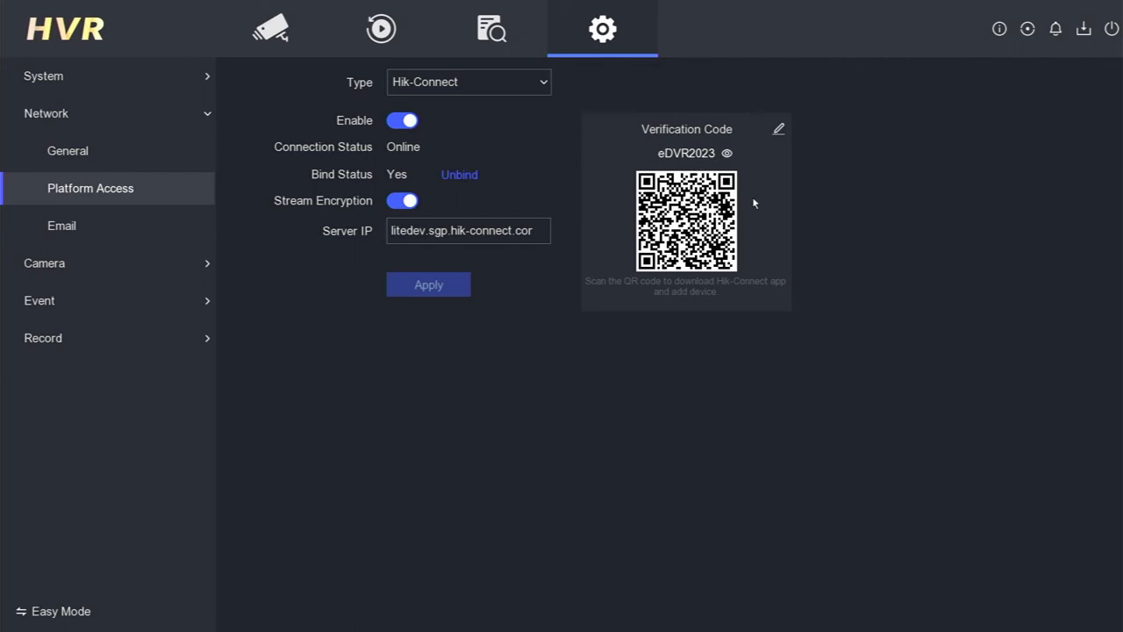